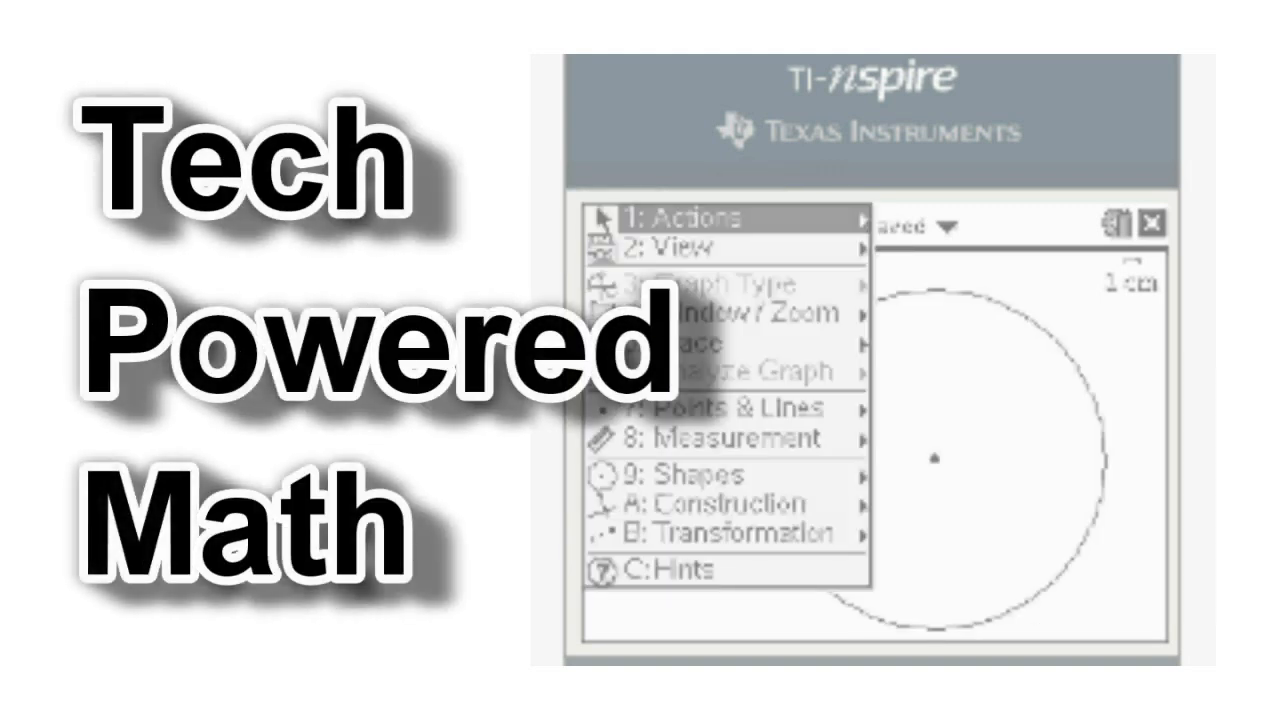
Step: On the emulator home screen, compute a fraction sum (5/6) and log₂(8) (3), and start a 2×2 matrix
{"action": "left_click", "coordinate": [730, 408]}
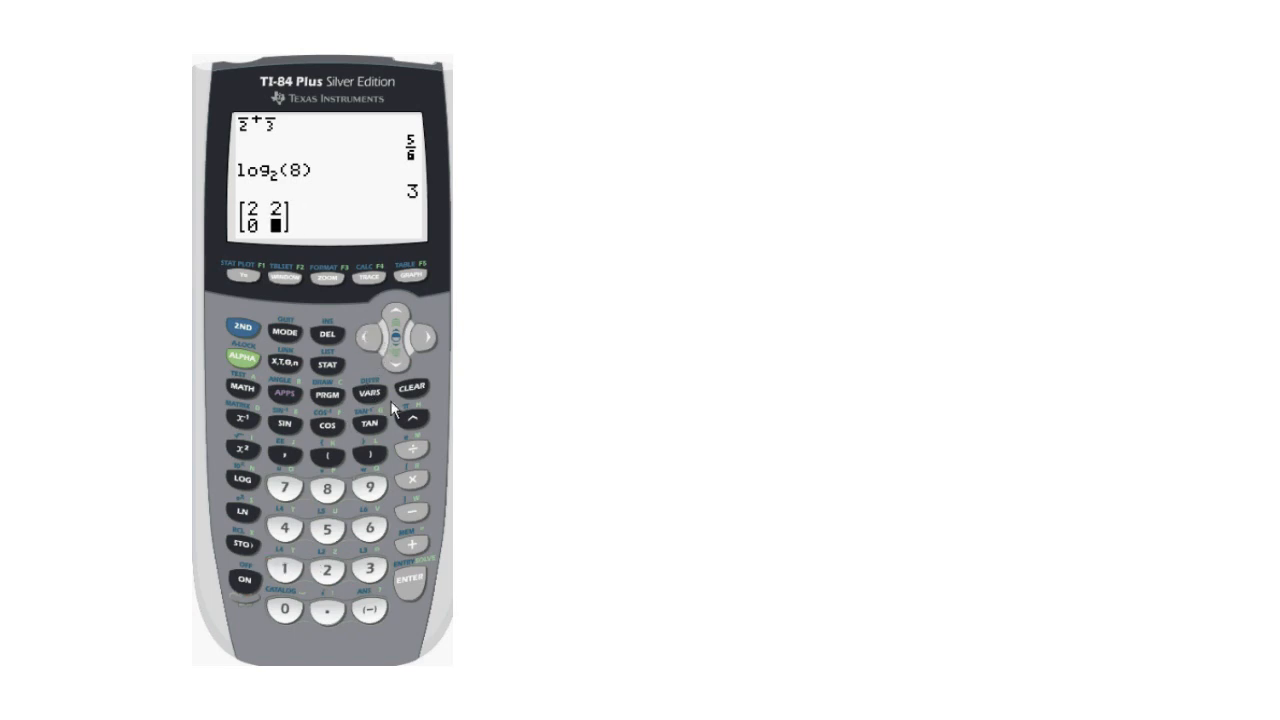
{"action": "left_click", "coordinate": [404, 580]}
{"action": "type", "text": "education.ti."}
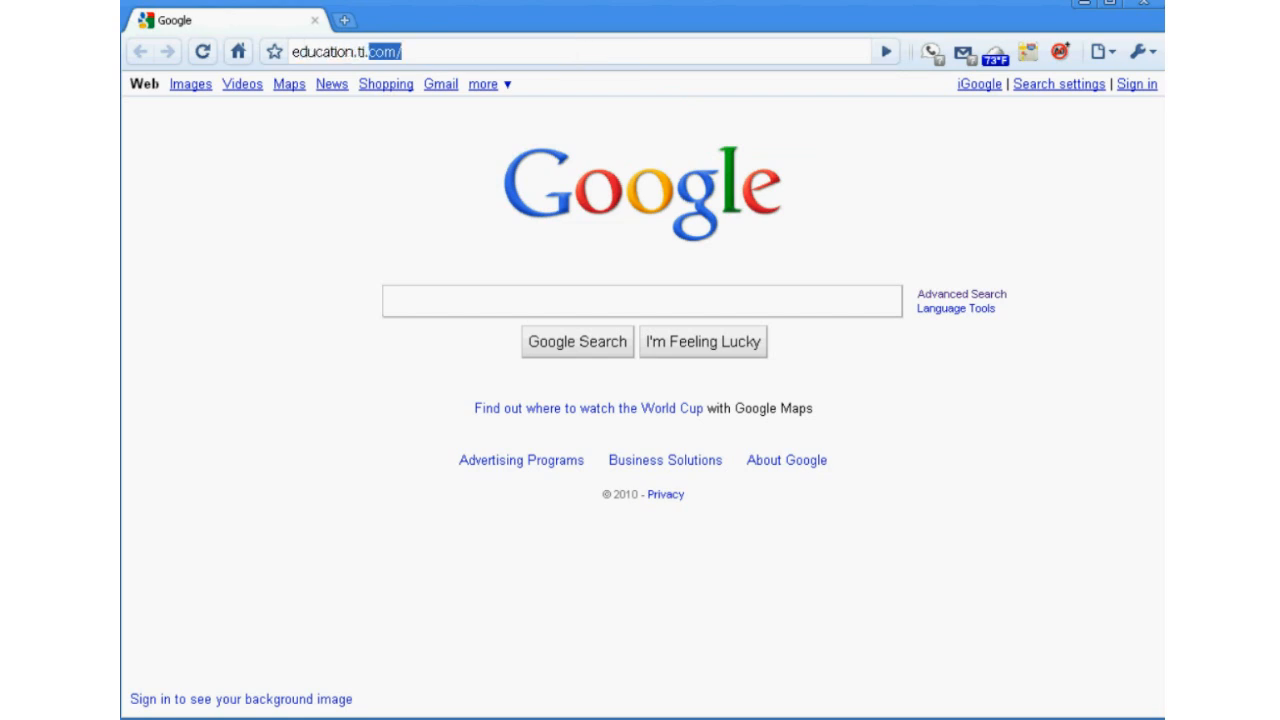
Step: Browse education.ti.com downloads to the TI-83 Plus/TI-84 Plus Family operating system page listing v2.53MP
{"action": "key", "text": "F11"}
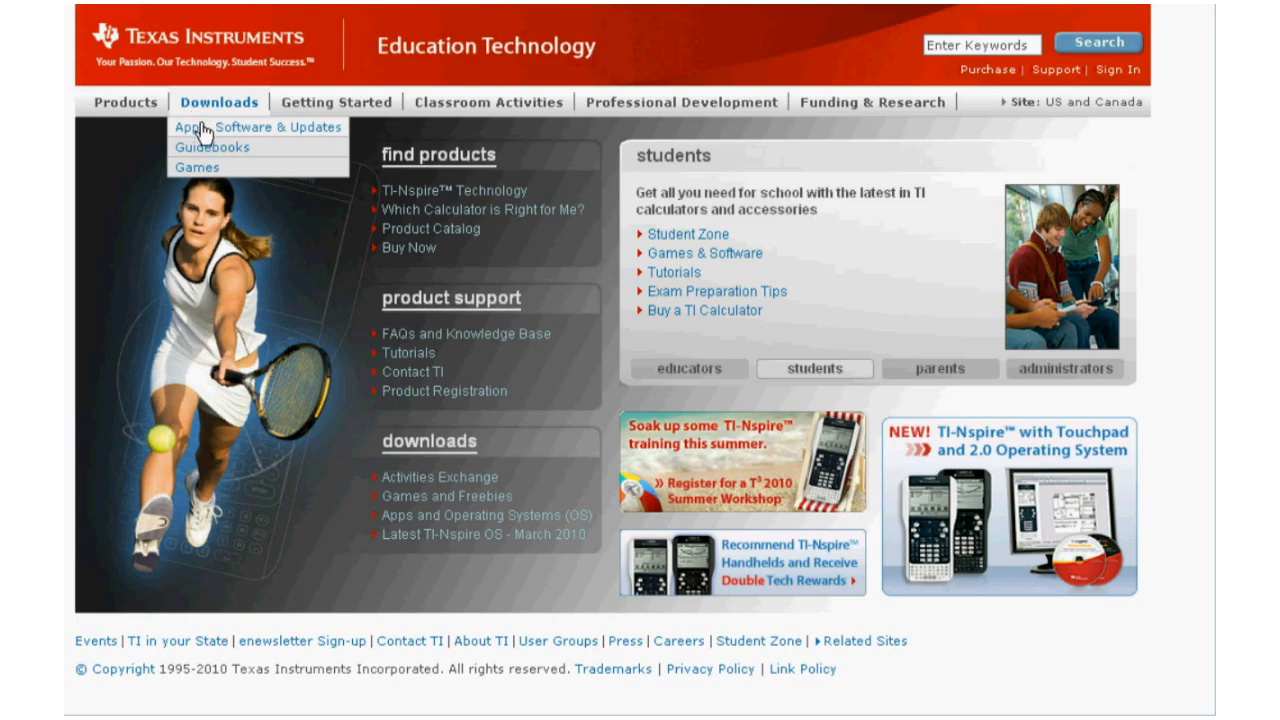
{"action": "left_click", "coordinate": [232, 127]}
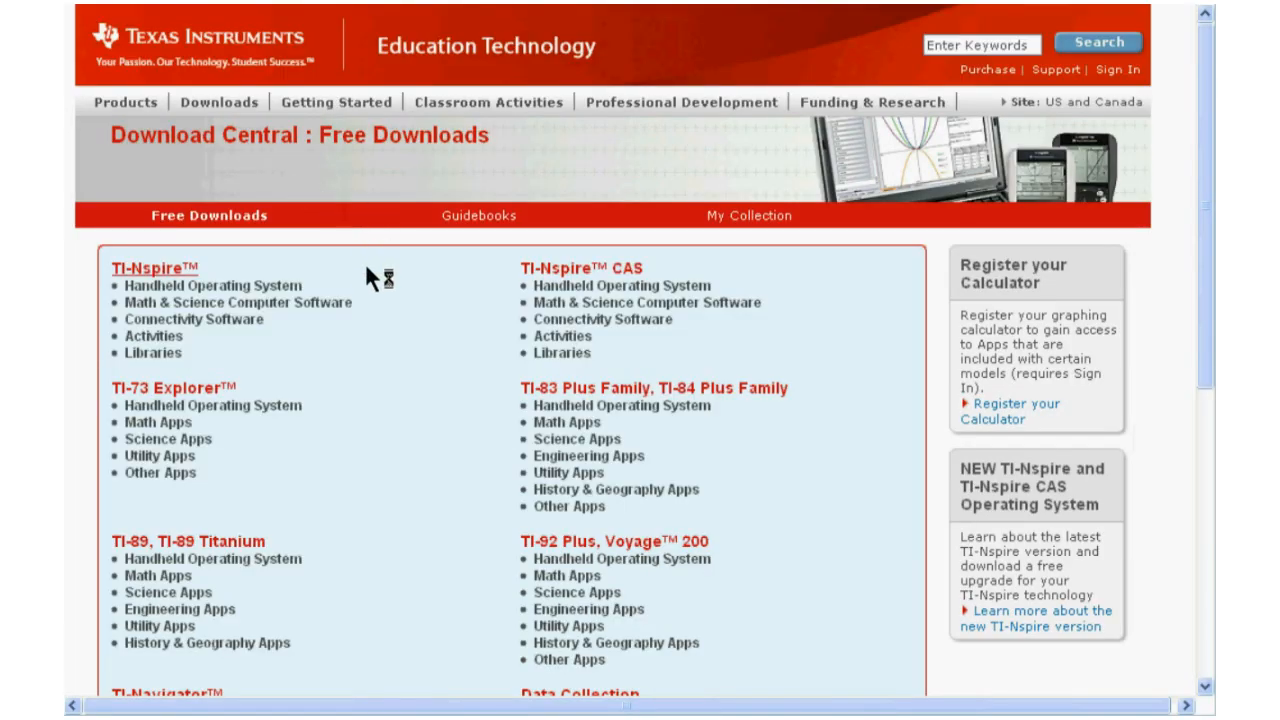
{"action": "scroll", "scroll_direction": "down", "scroll_amount": 3}
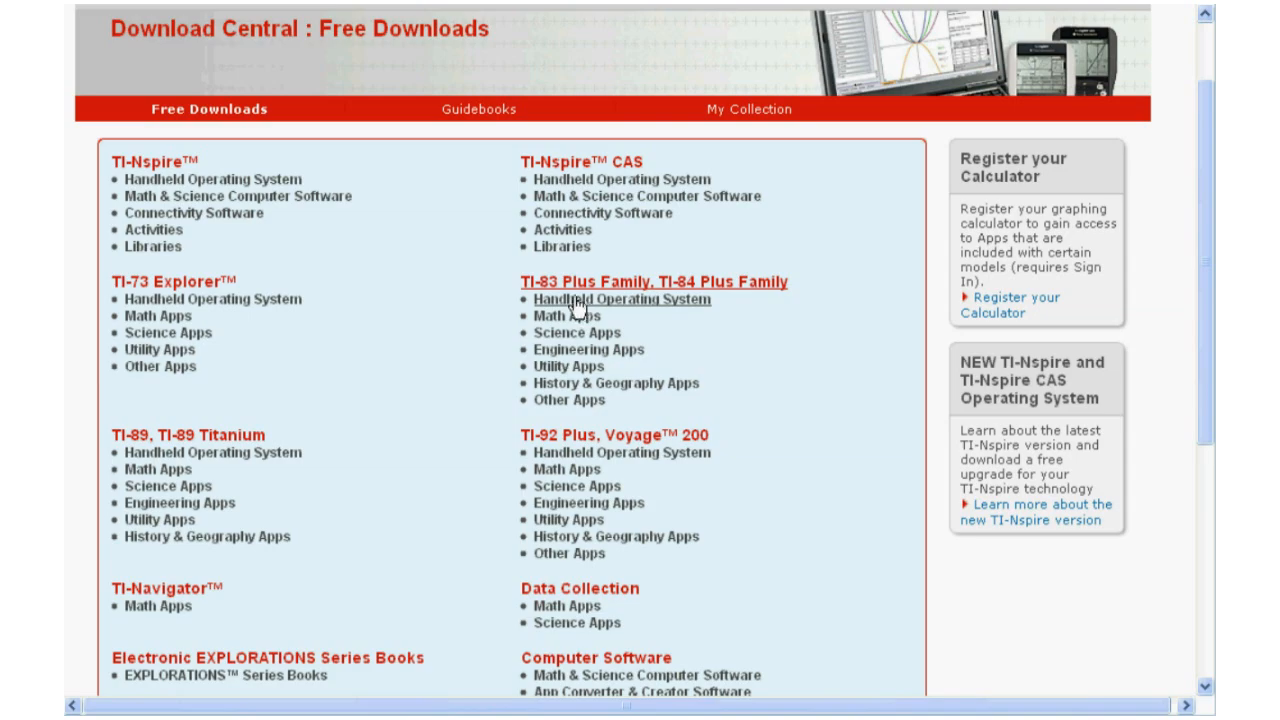
{"action": "left_click", "coordinate": [621, 298]}
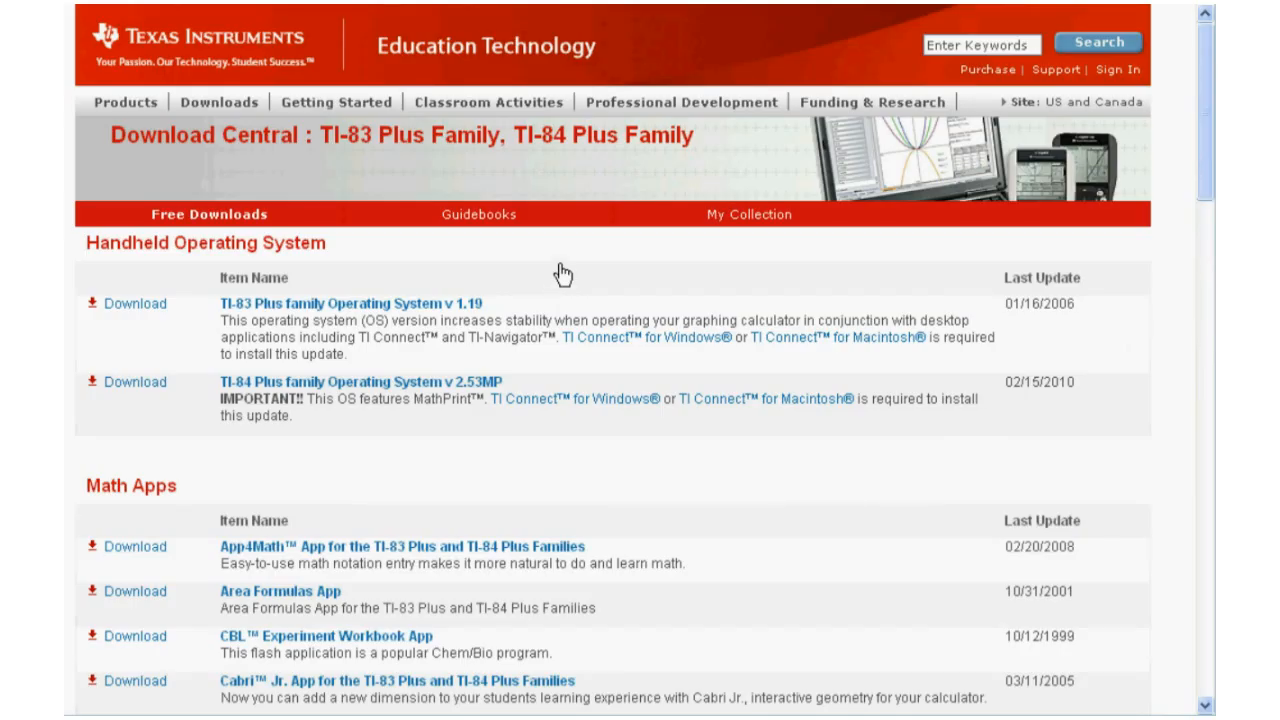
{"action": "scroll", "scroll_direction": "down", "scroll_amount": 3}
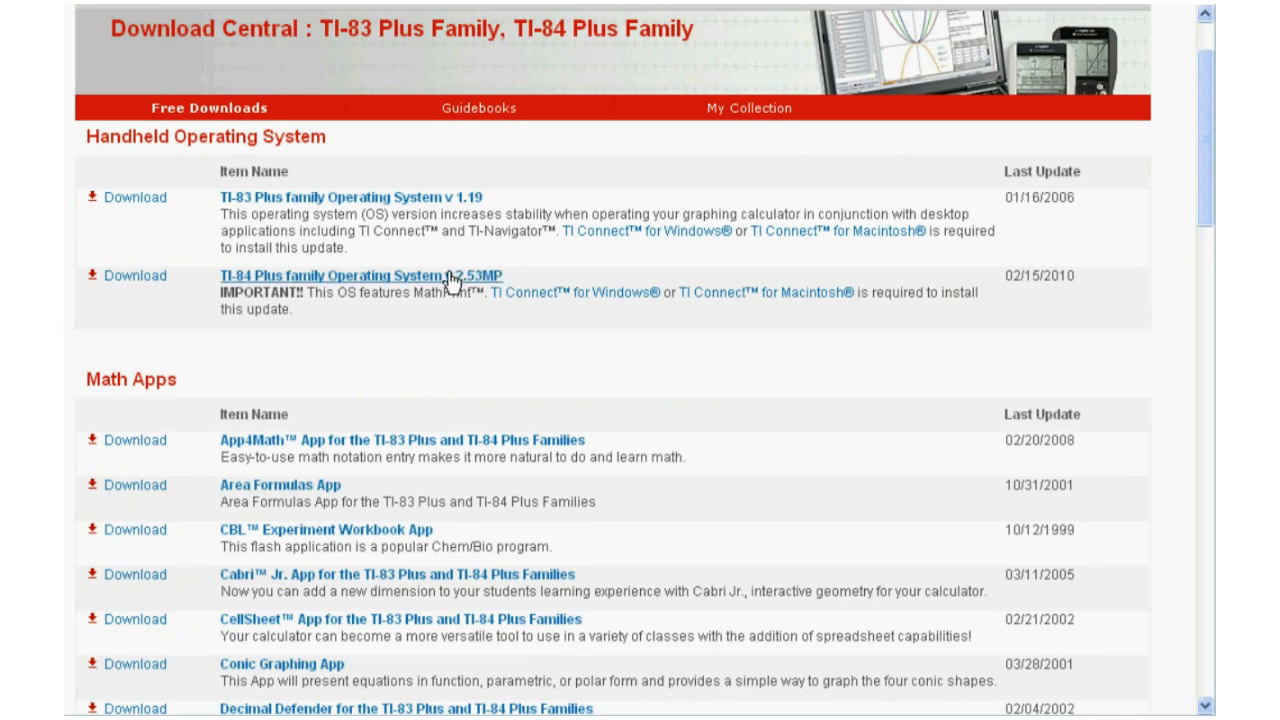
{"action": "scroll", "scroll_direction": "up", "scroll_amount": 3}
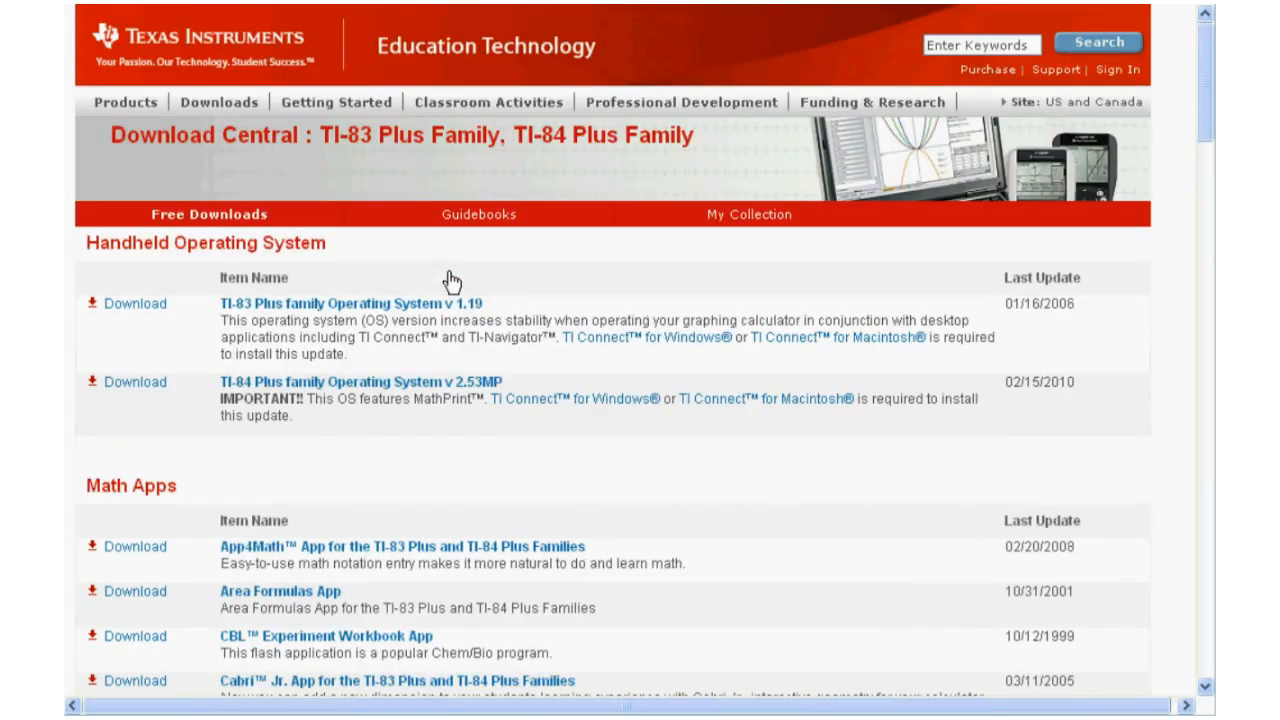
{"action": "mouse_move", "coordinate": [525, 285]}
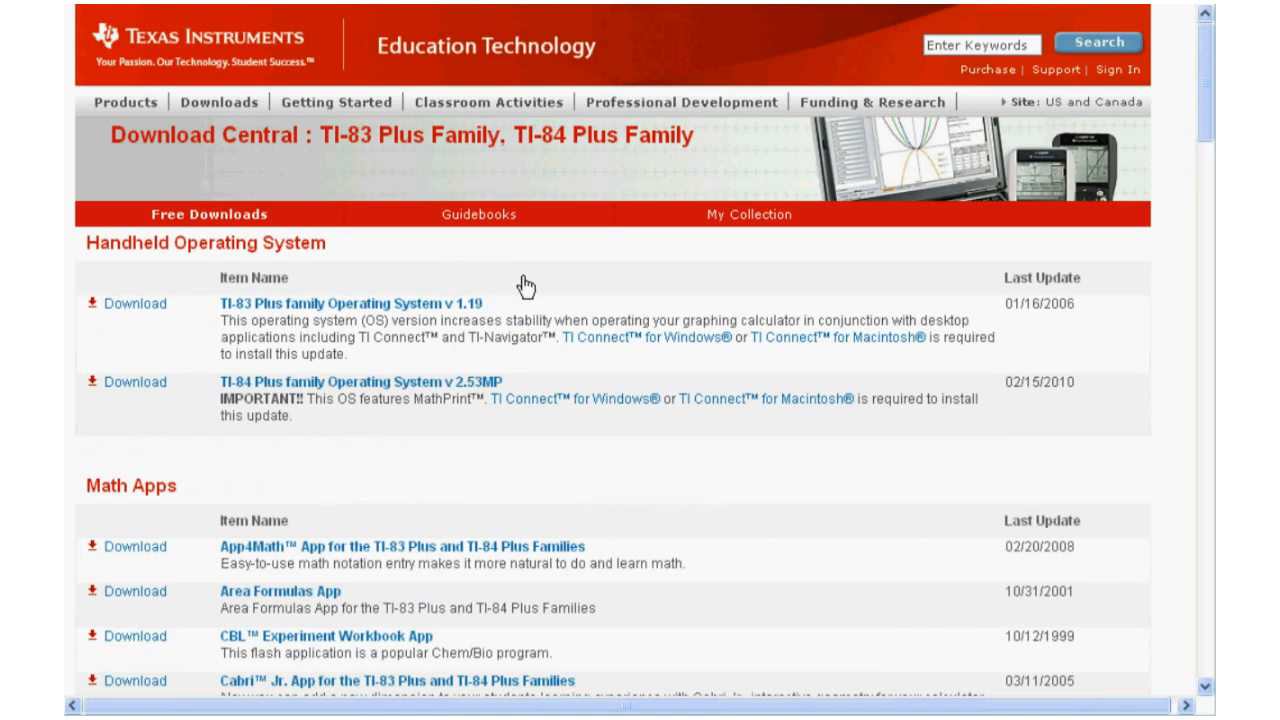
{"action": "mouse_move", "coordinate": [430, 400]}
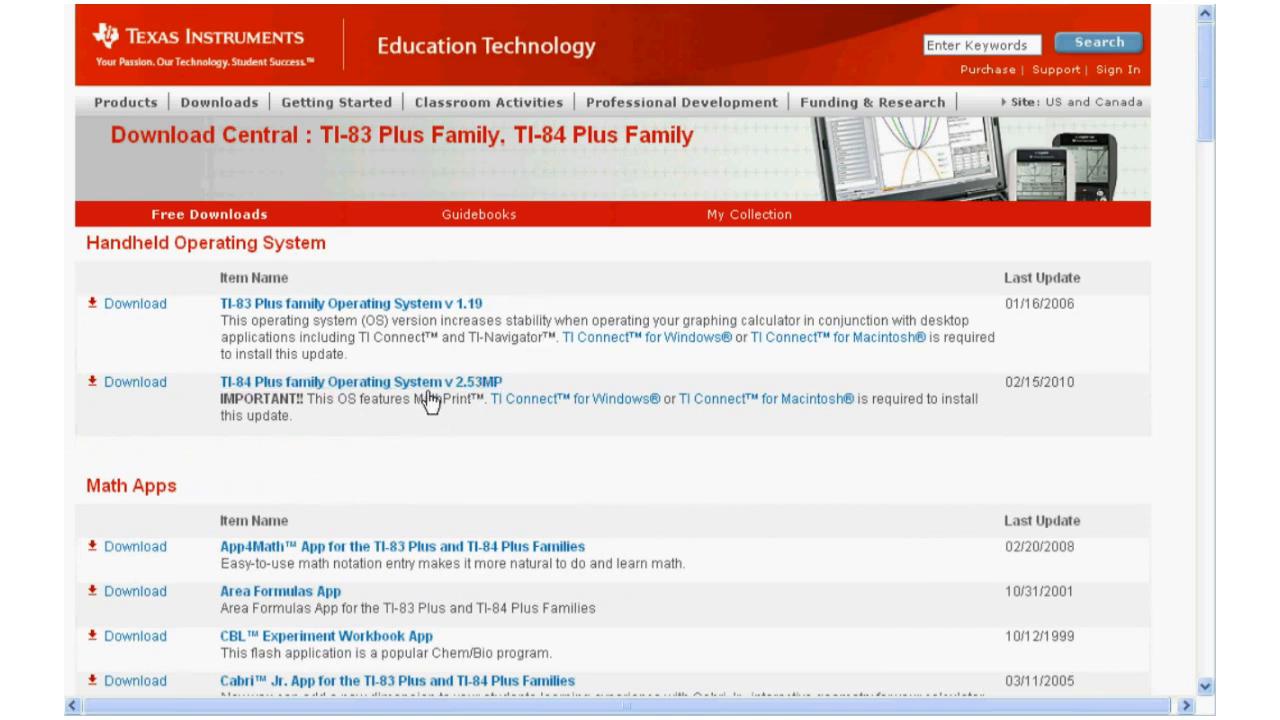
{"action": "mouse_move", "coordinate": [430, 388]}
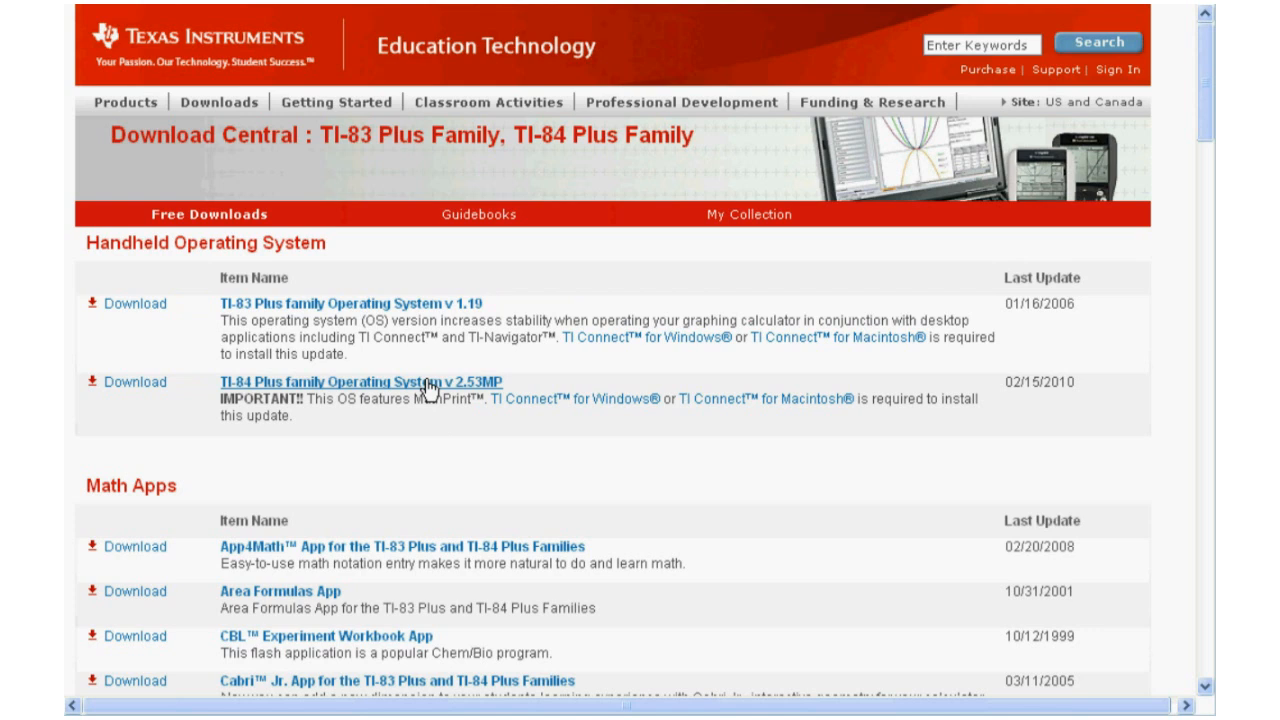
Step: Download TI-84 Plus OS v2.53MP and get the English TI Connect for Windows
{"action": "left_click", "coordinate": [370, 381]}
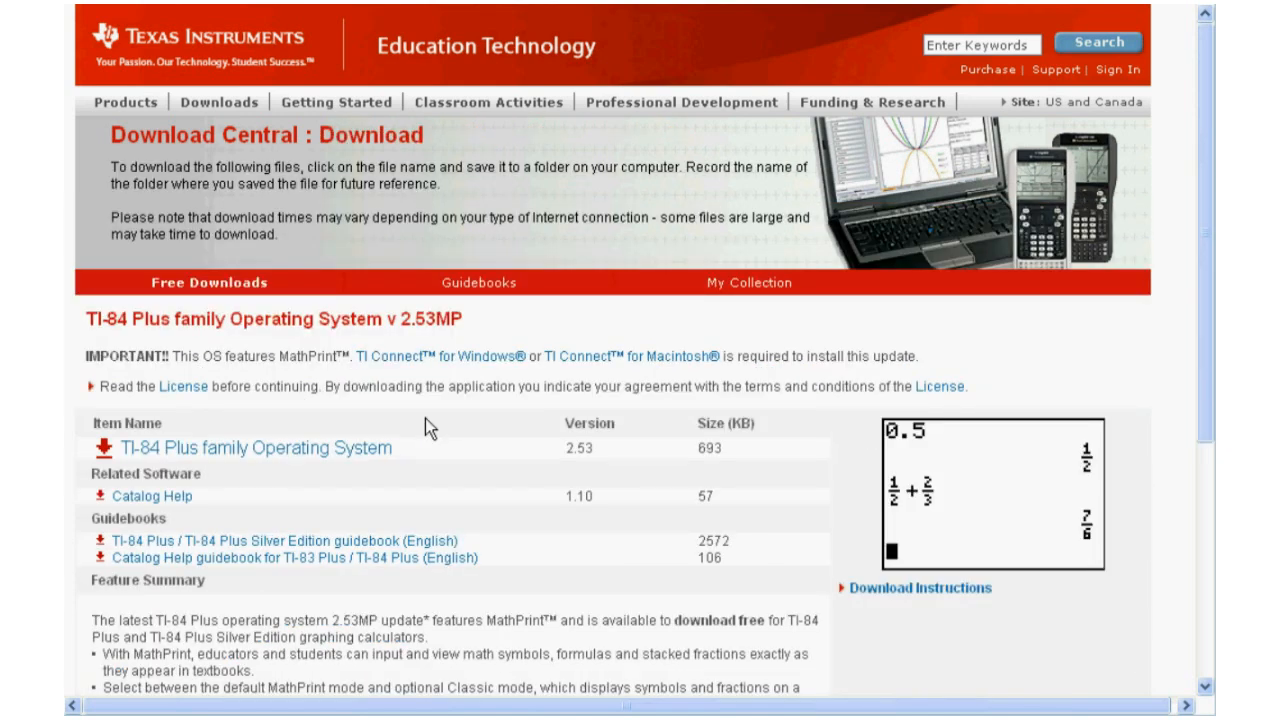
{"action": "mouse_move", "coordinate": [343, 451]}
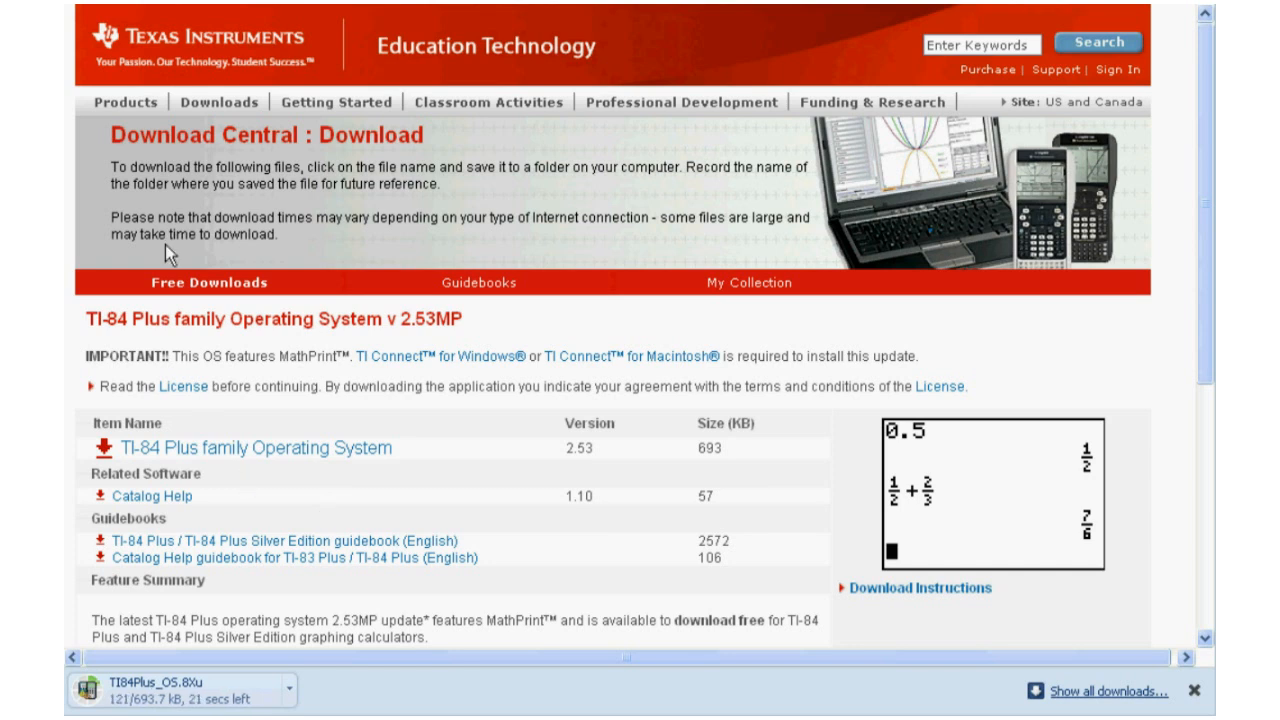
{"action": "mouse_move", "coordinate": [60, 20]}
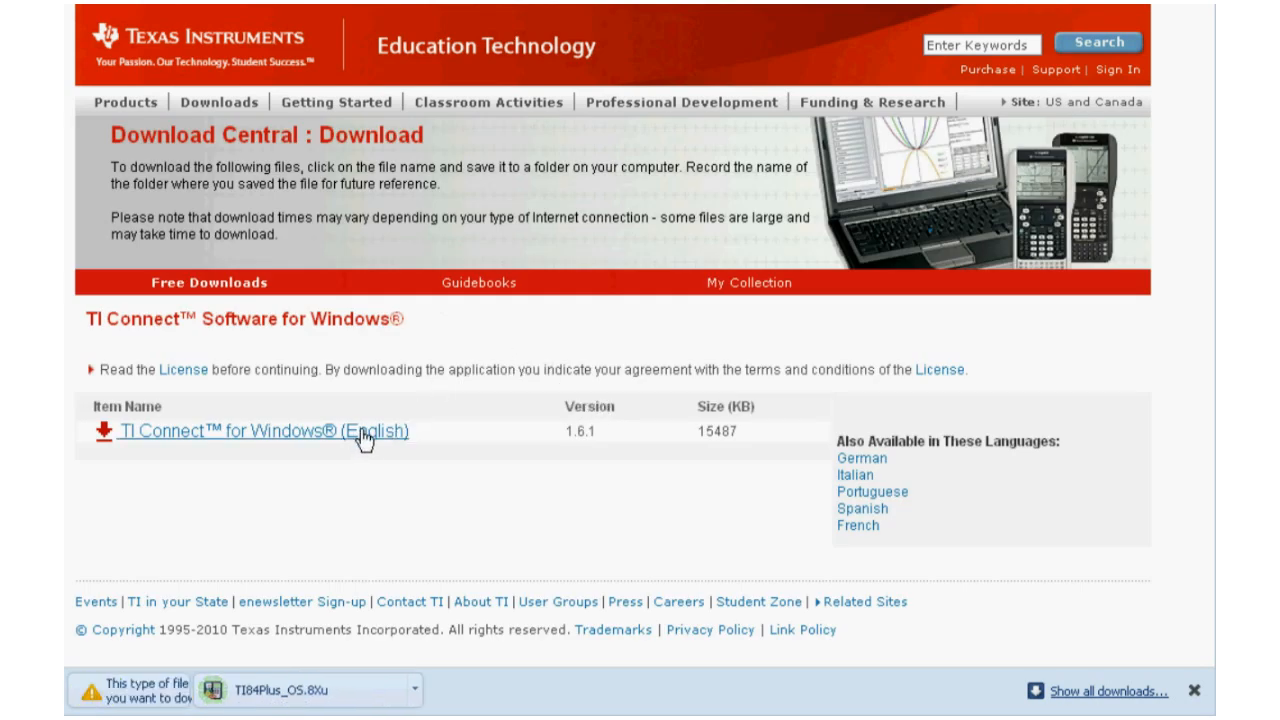
{"action": "left_click", "coordinate": [262, 431]}
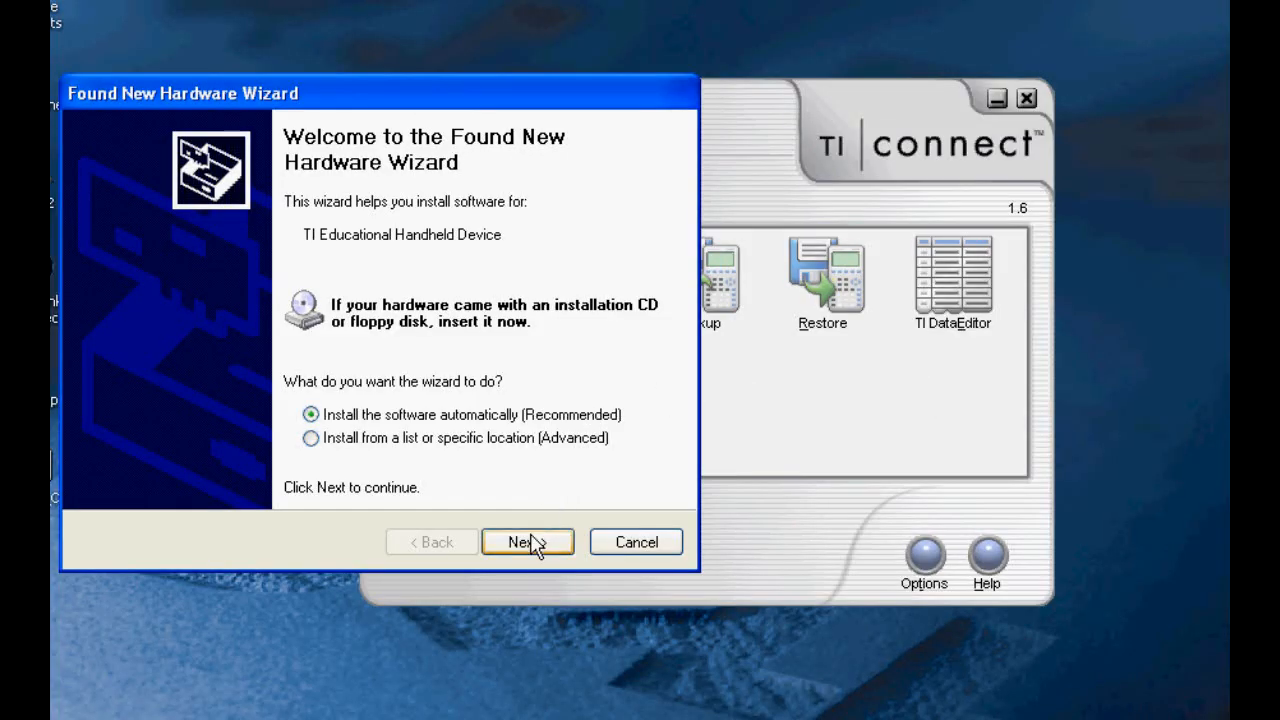
Step: Finish the hardware driver wizard, then connect TI DeviceExplorer to the USB TI-84 Plus Silver Edition
{"action": "left_click", "coordinate": [527, 541]}
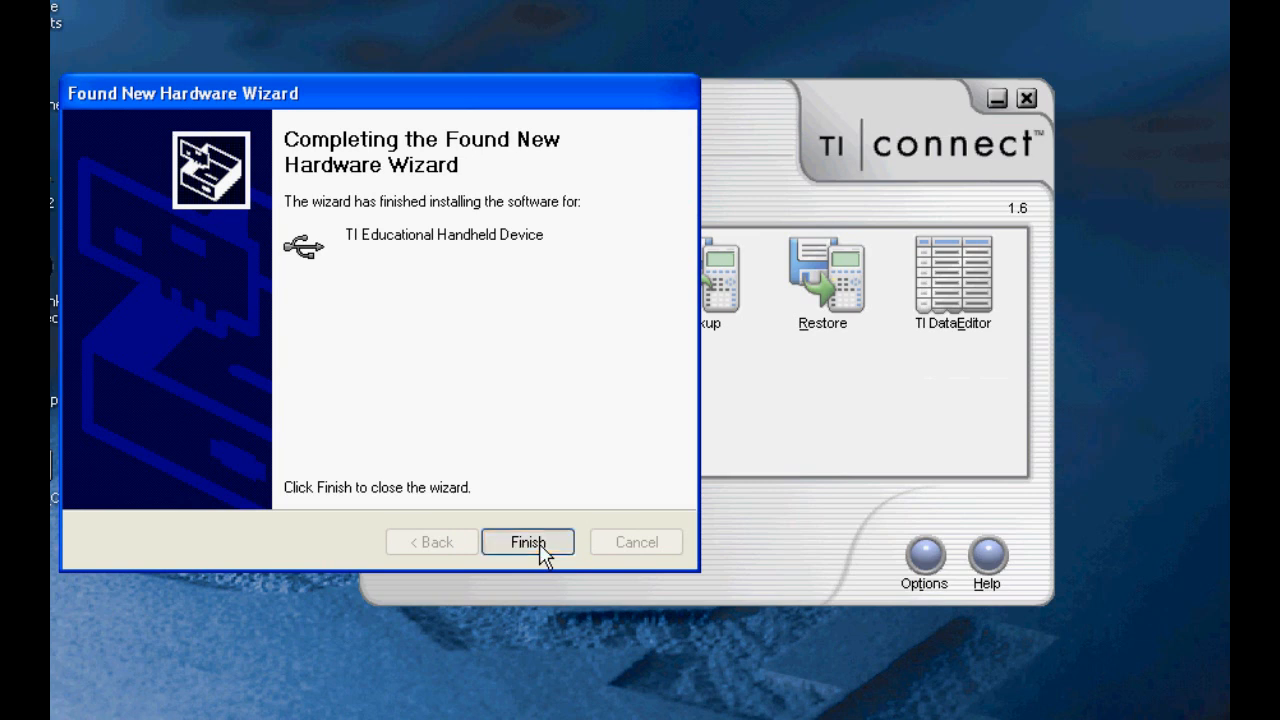
{"action": "left_click", "coordinate": [527, 541]}
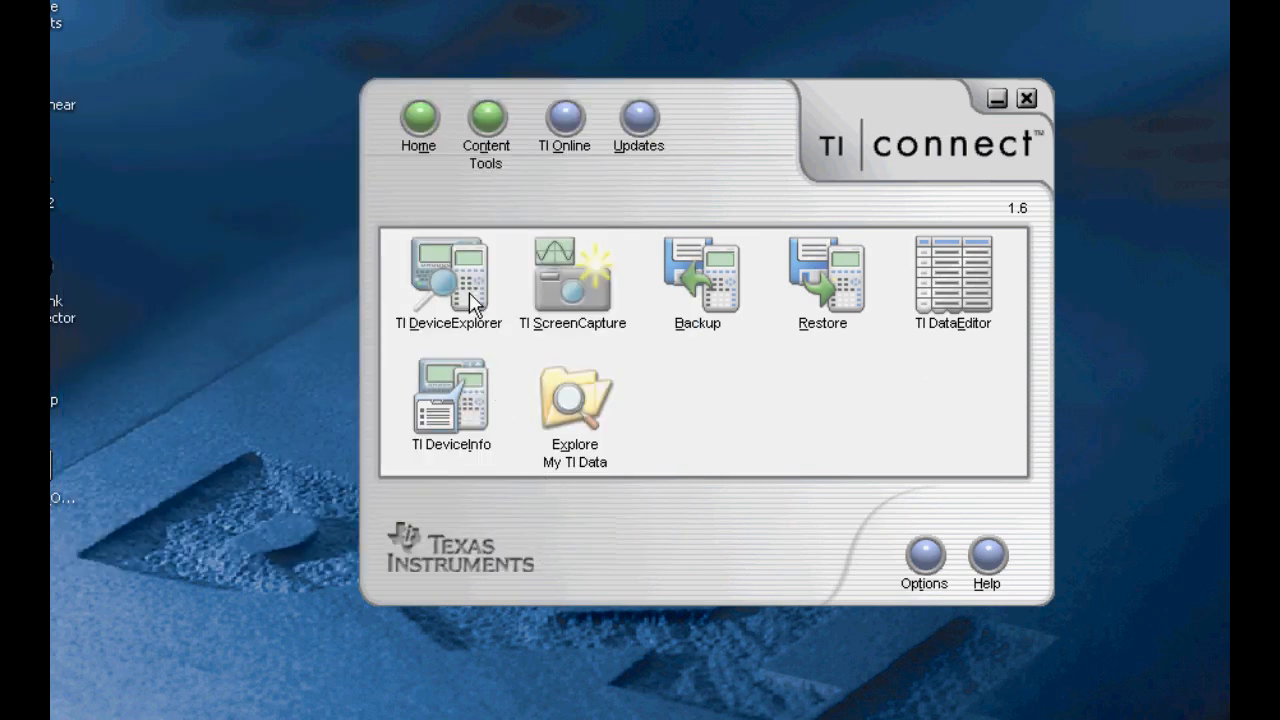
{"action": "mouse_move", "coordinate": [470, 295]}
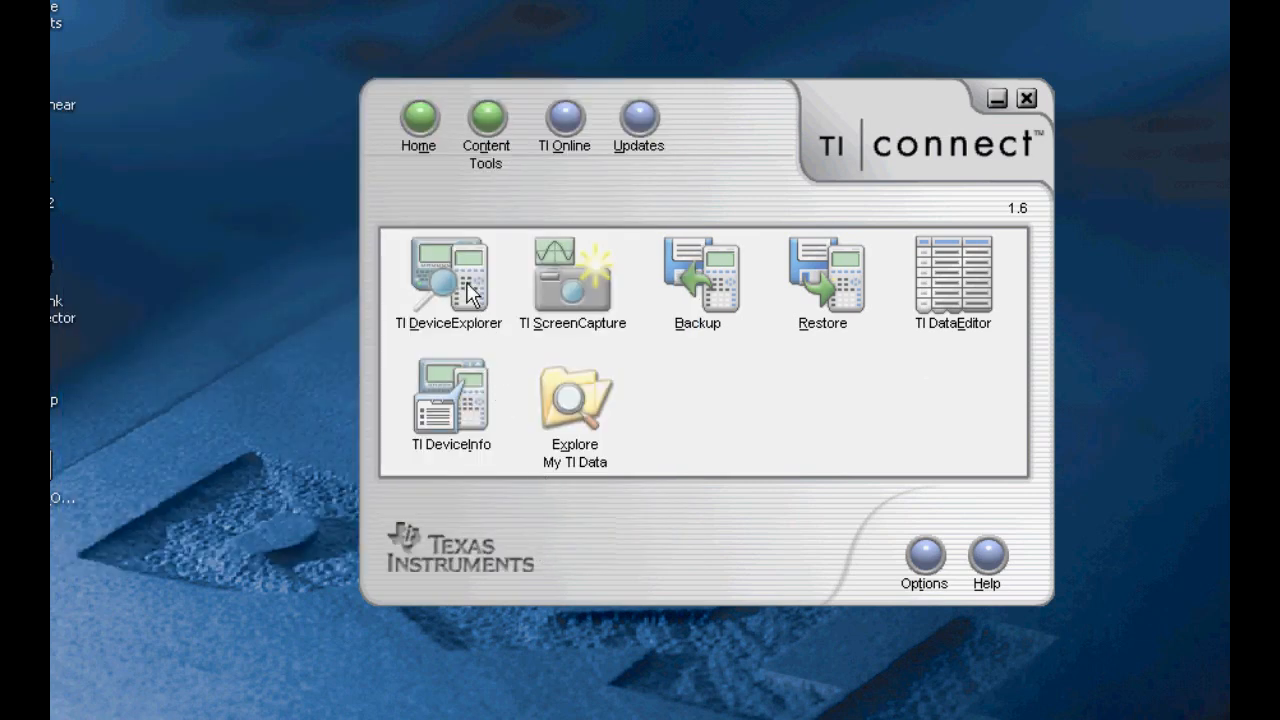
{"action": "left_click", "coordinate": [449, 270]}
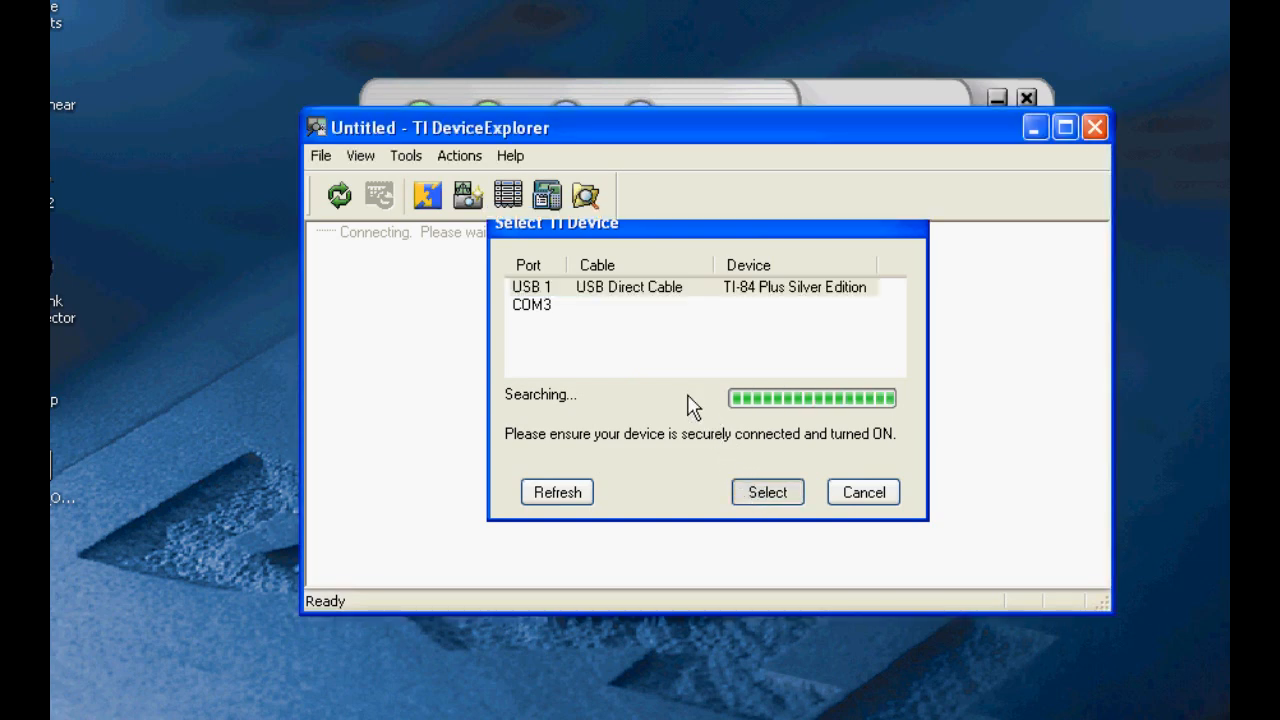
{"action": "left_click", "coordinate": [767, 491]}
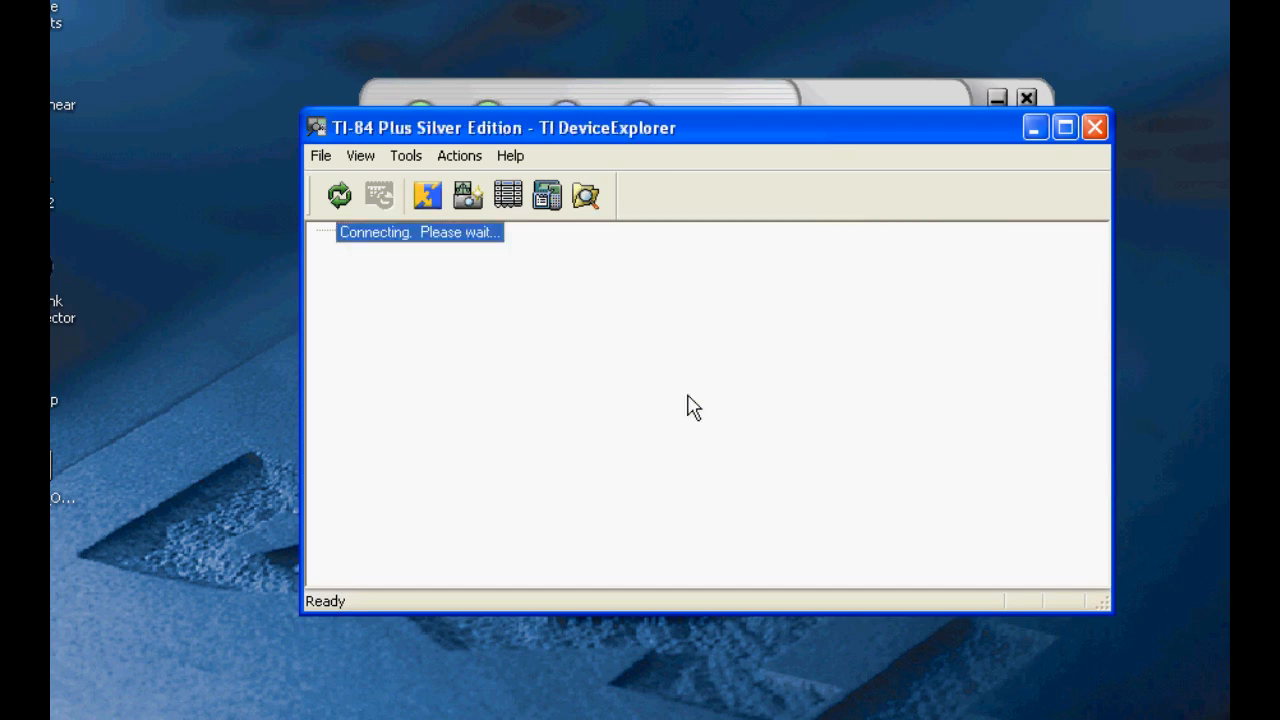